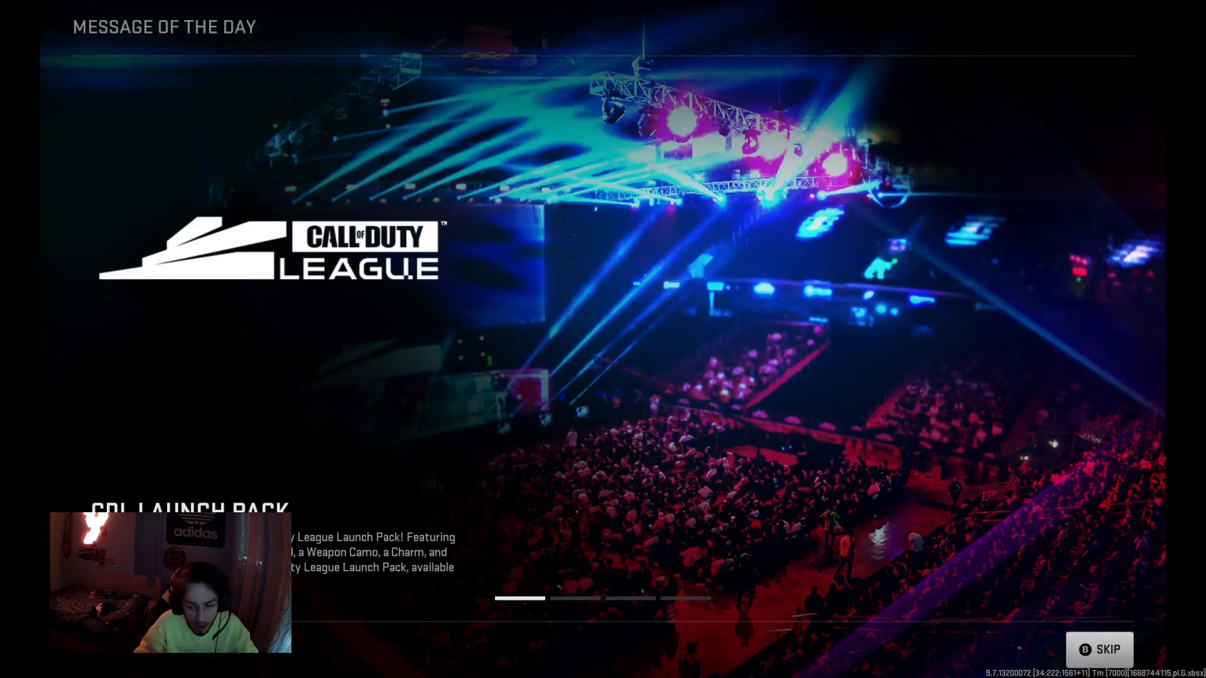
Skip the Message of the Day to reach the Call of Duty HQ main menu
click(1099, 648)
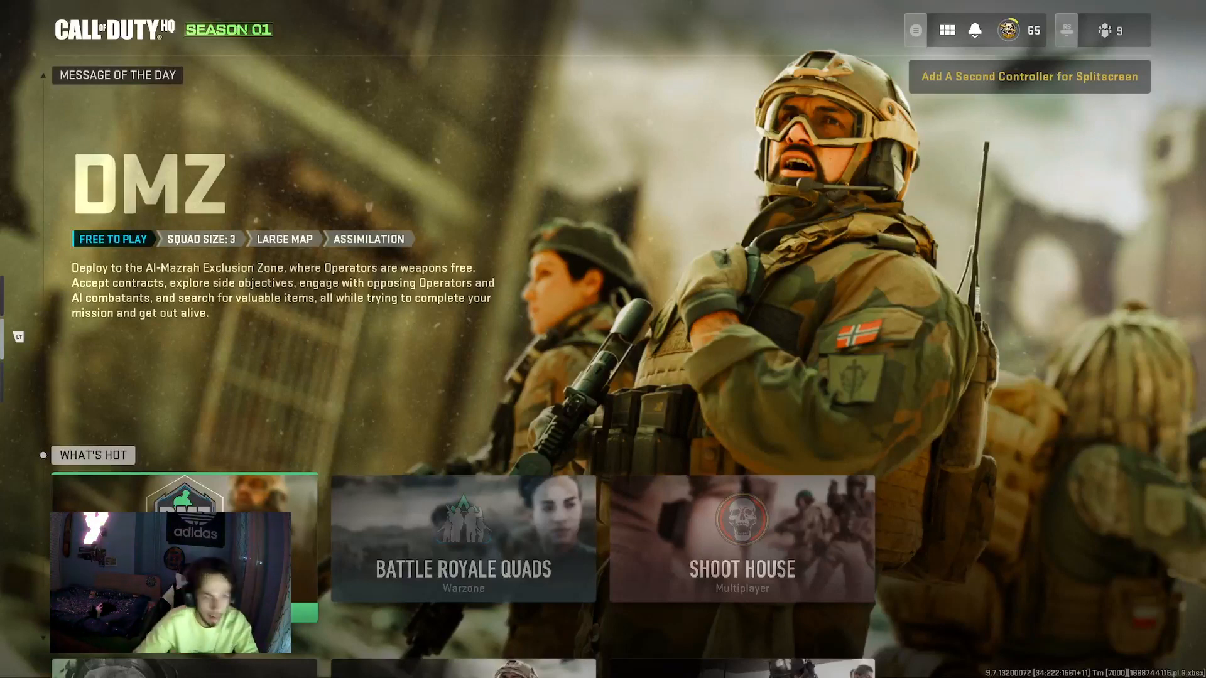
Join the player's own voice channel from the Channels list, then disconnect from it
click(1052, 32)
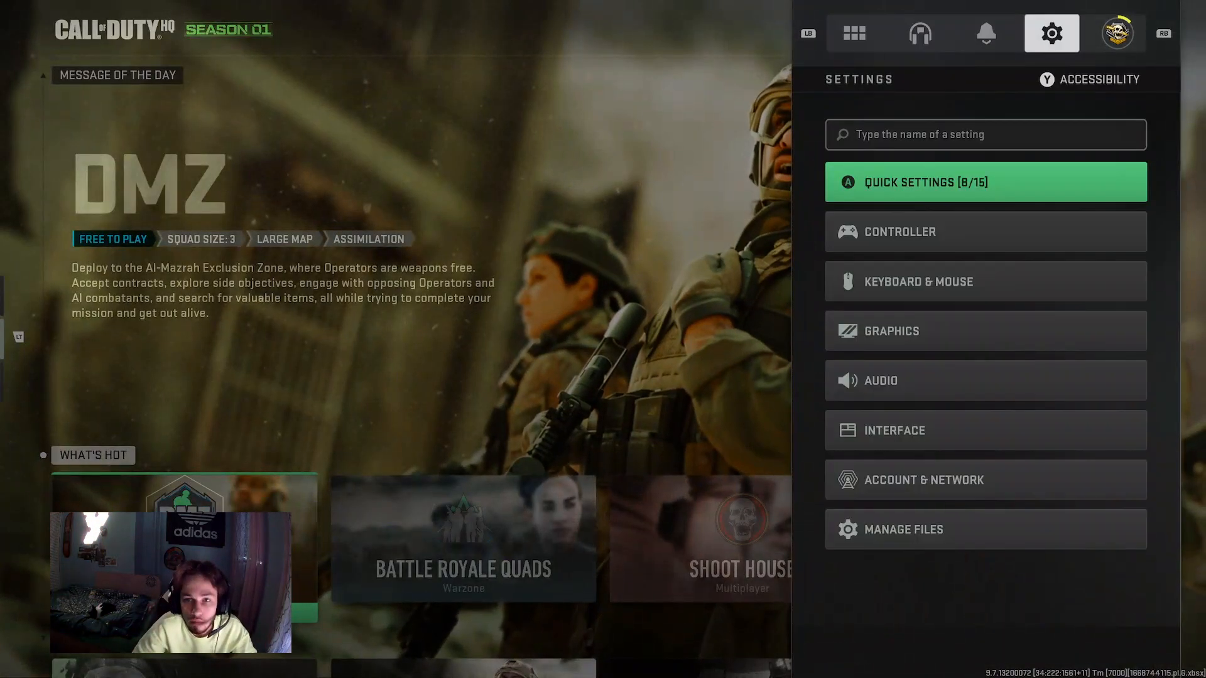
click(920, 33)
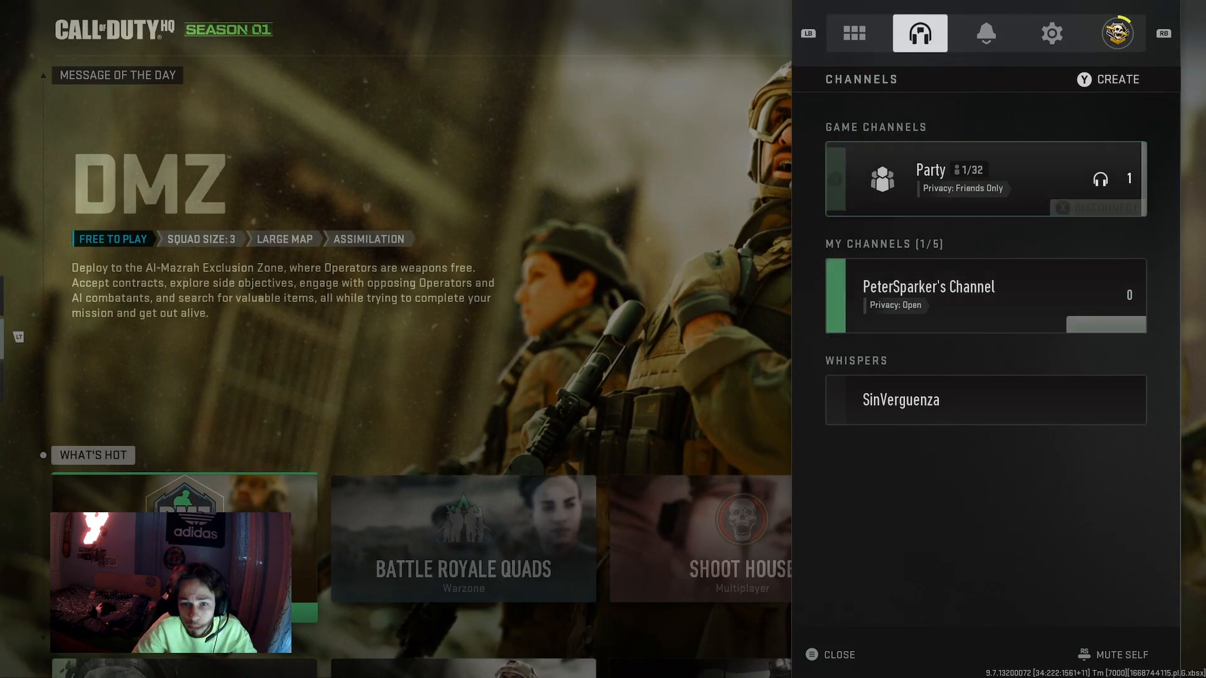
click(985, 296)
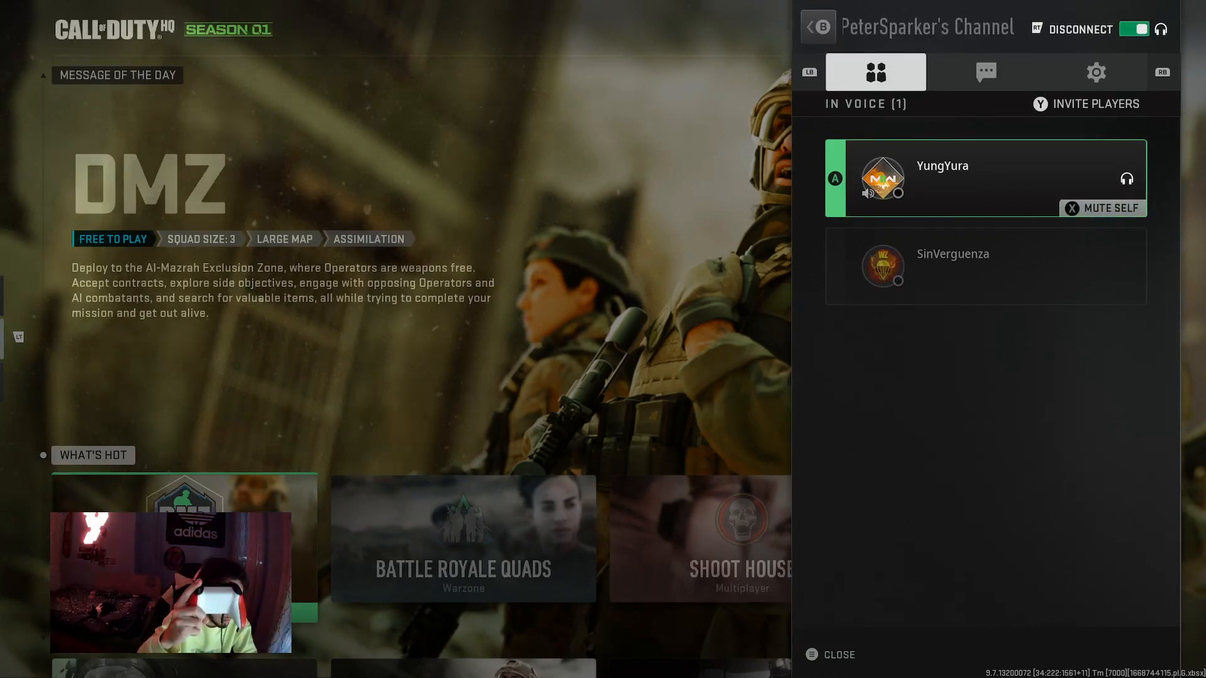
click(1132, 29)
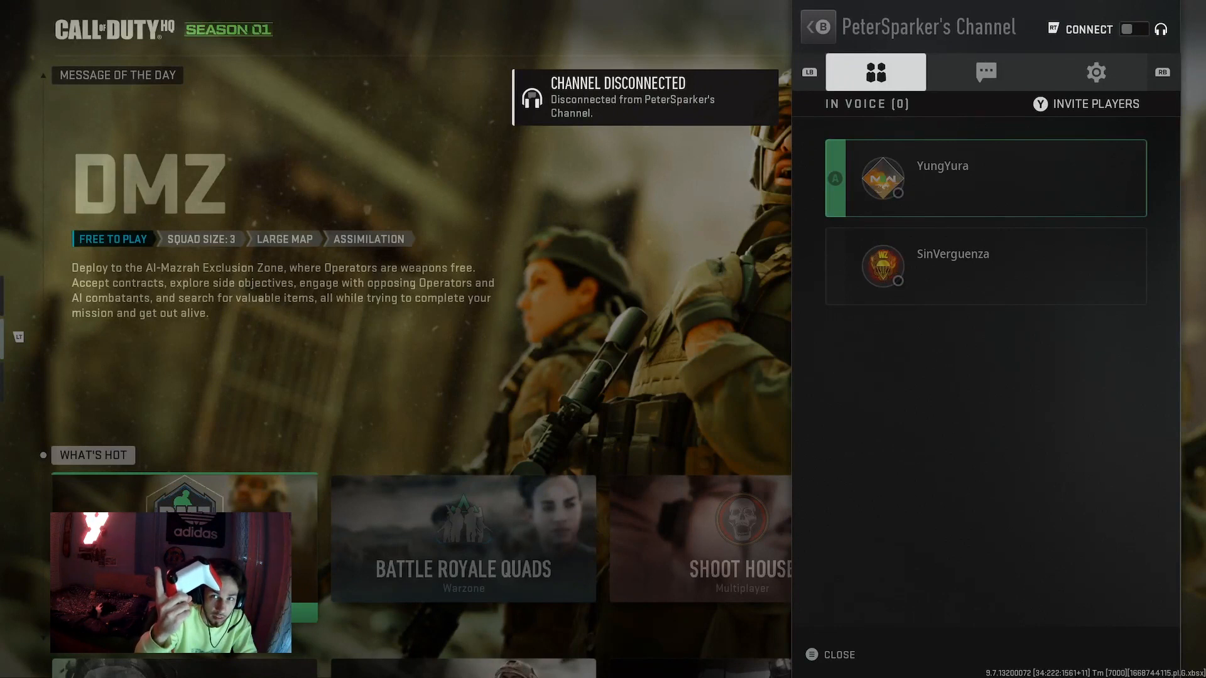
Reconnect to the voice channel and bring up the Audio settings page
click(1133, 29)
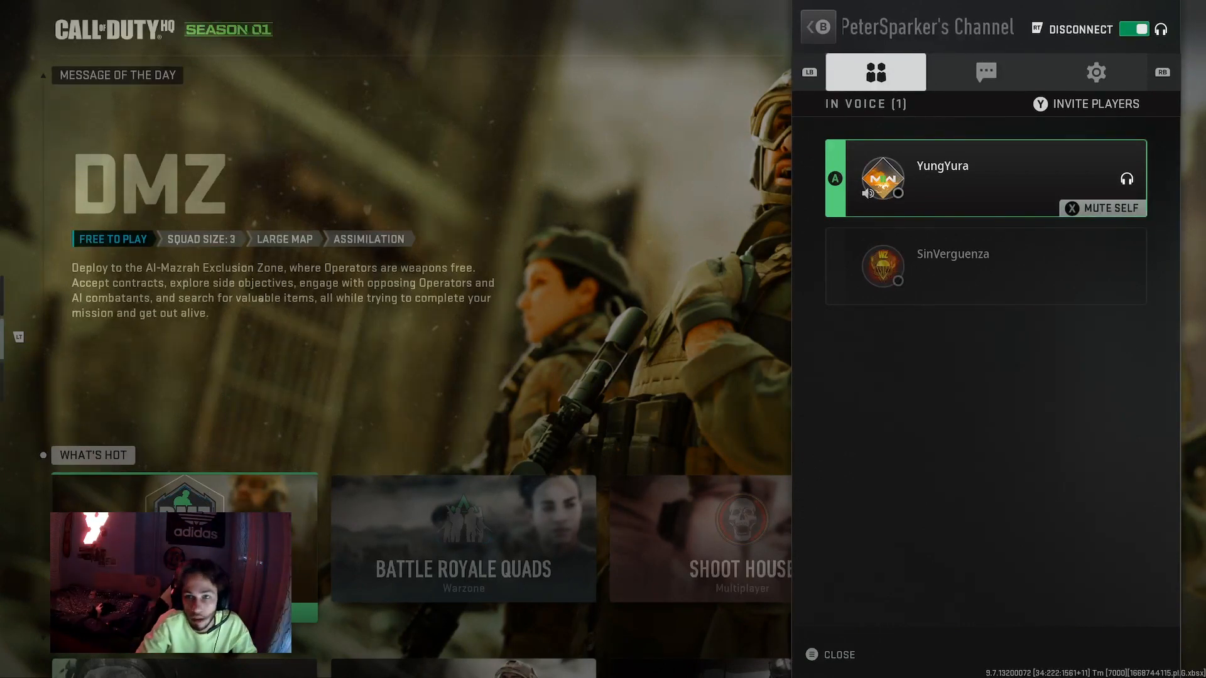
click(985, 33)
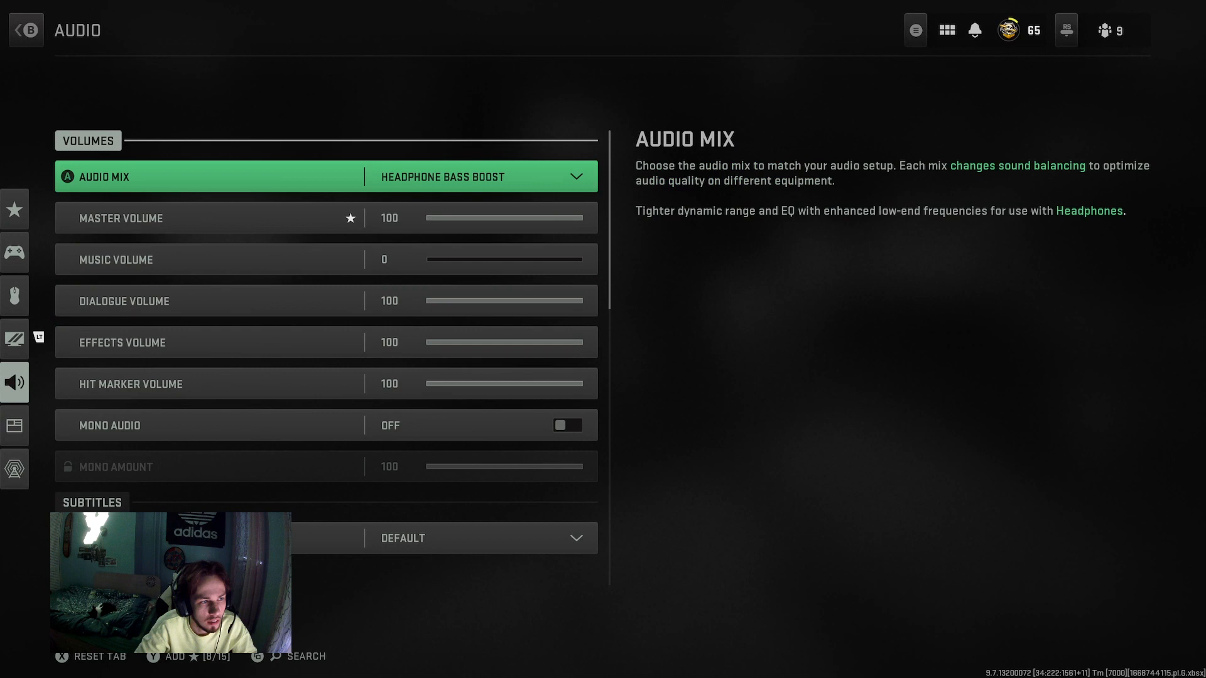
Look through the Audio settings list, back out, and show the empty Notifications panel
scroll(down, 3)
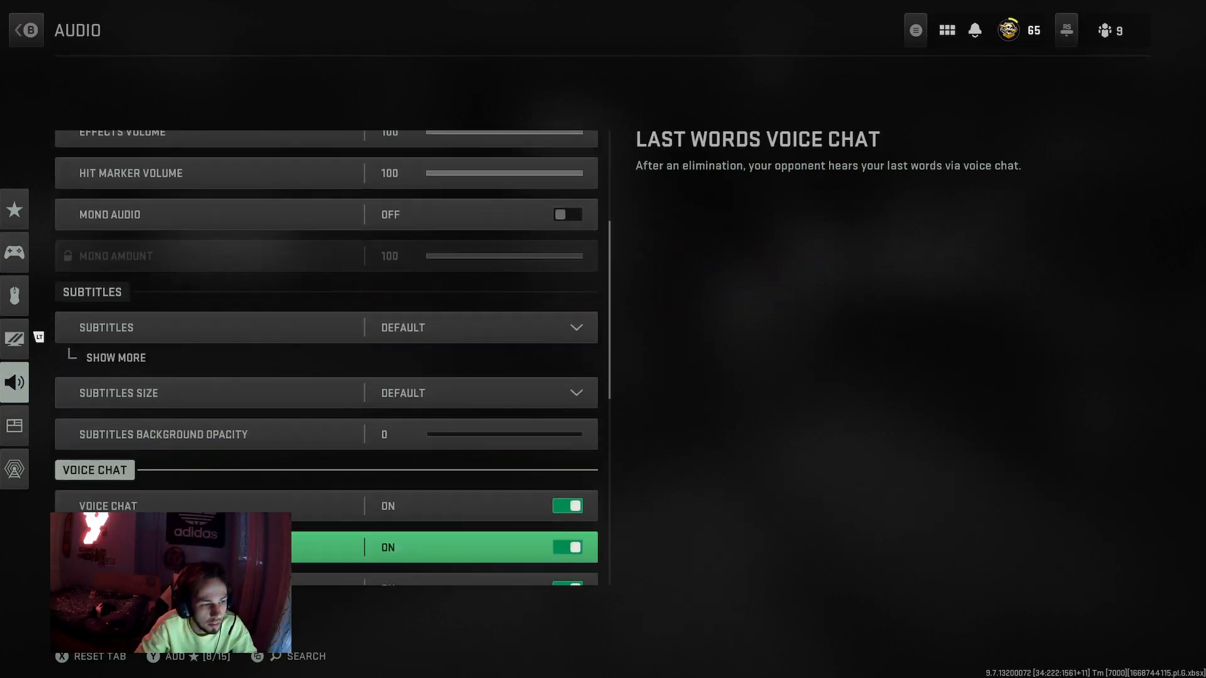
scroll(down, 3)
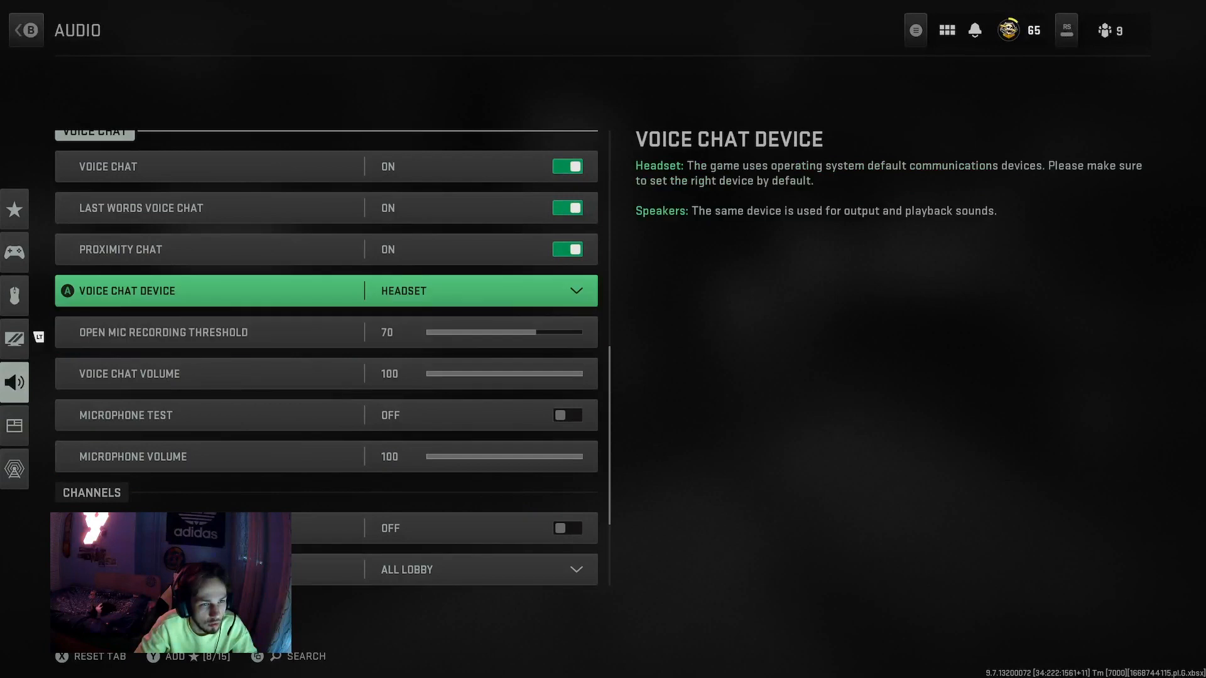
click(25, 29)
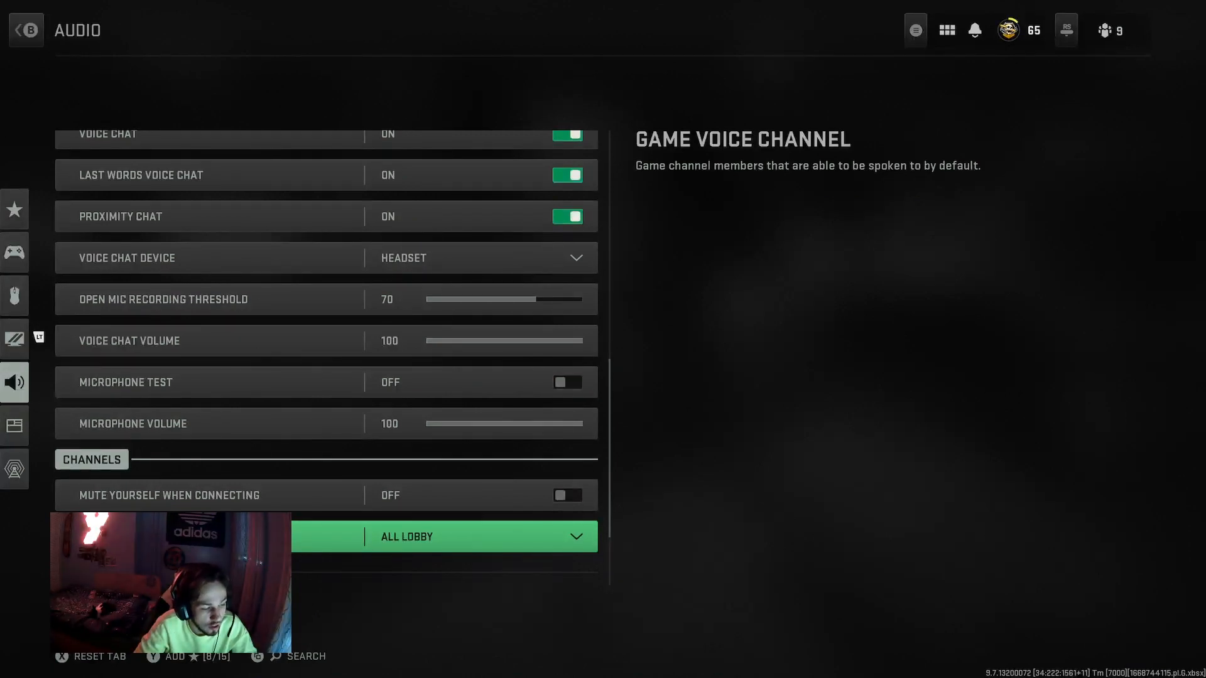
scroll(down, 3)
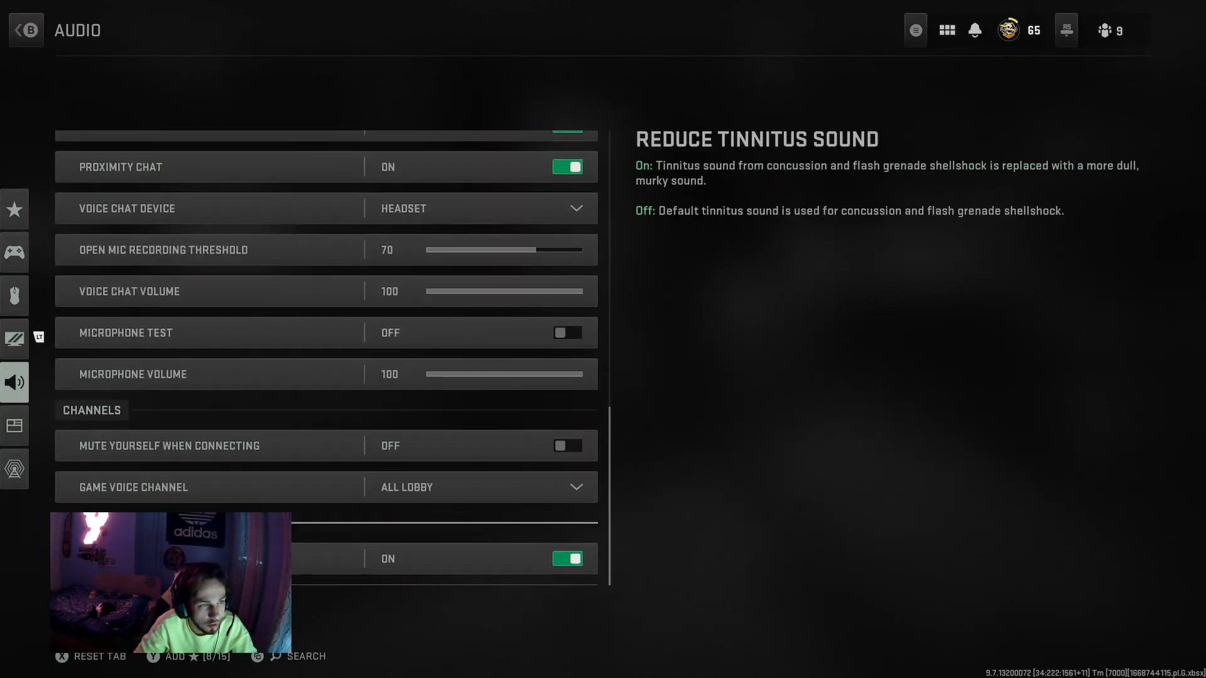
click(985, 33)
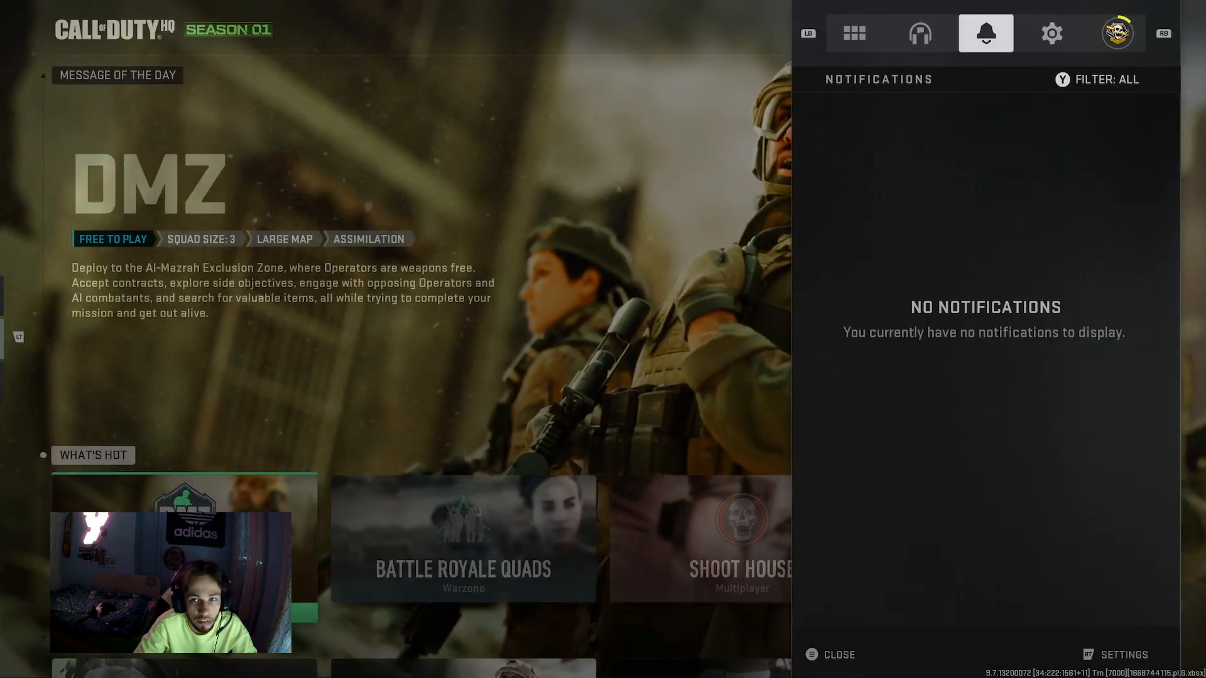
Check the connected channel in the Channels list and return to the Audio settings
click(919, 33)
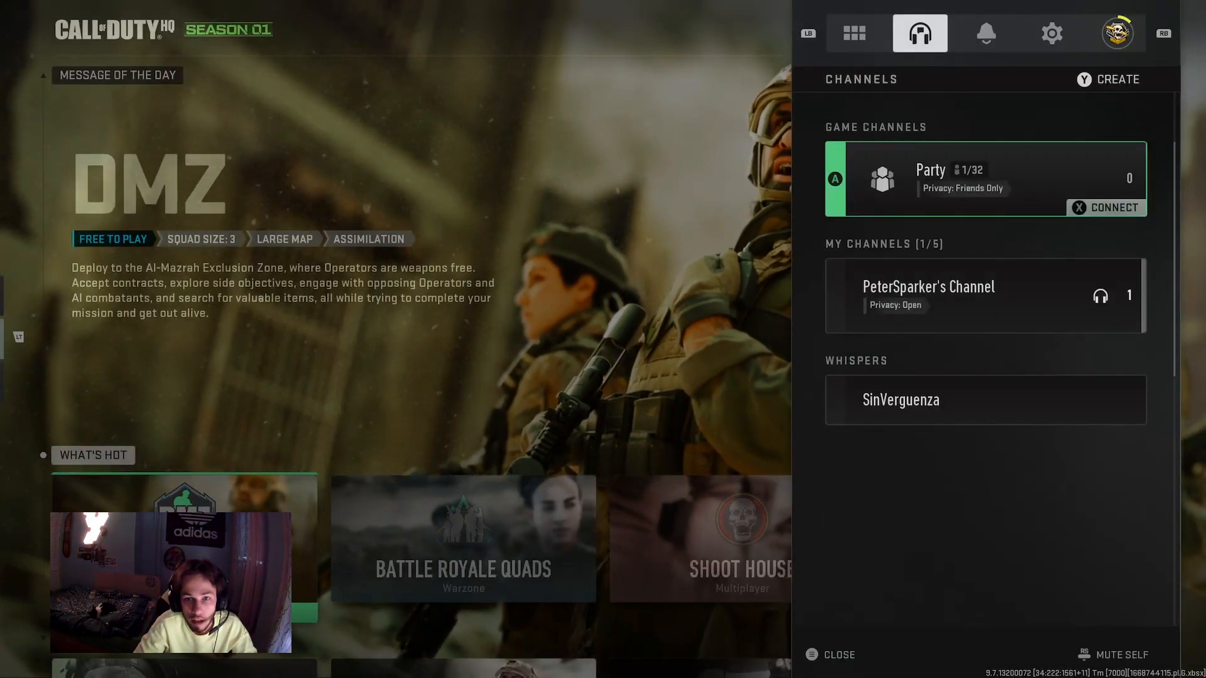
click(929, 295)
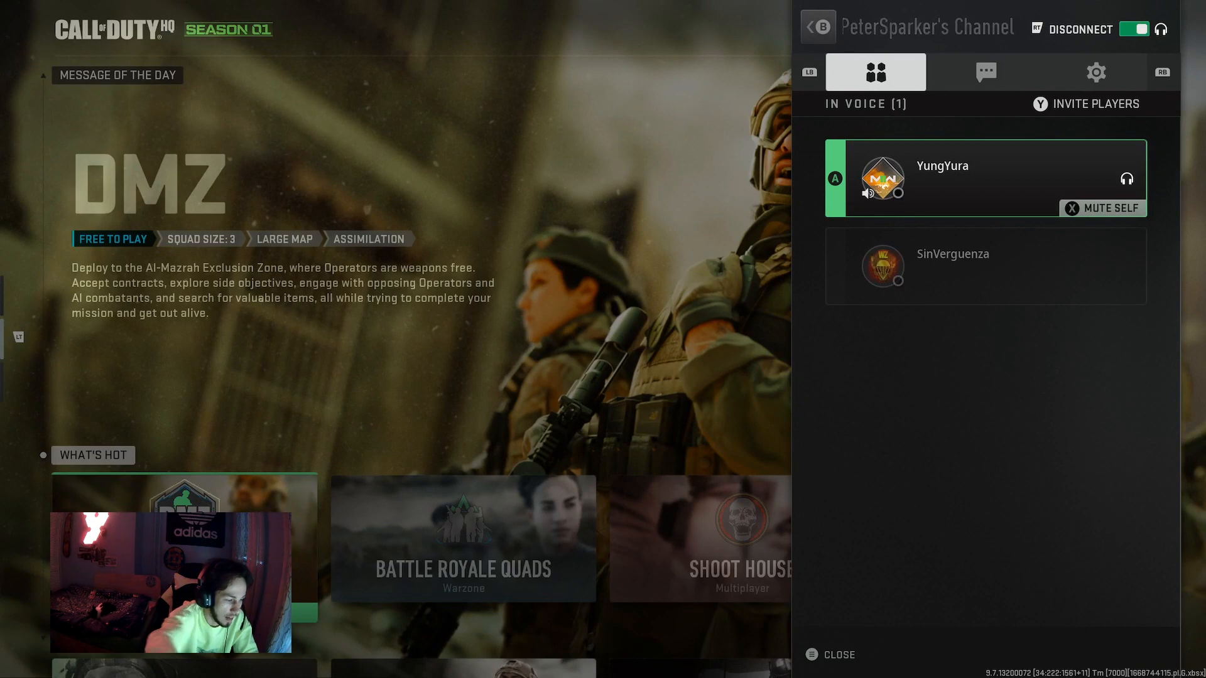
click(920, 33)
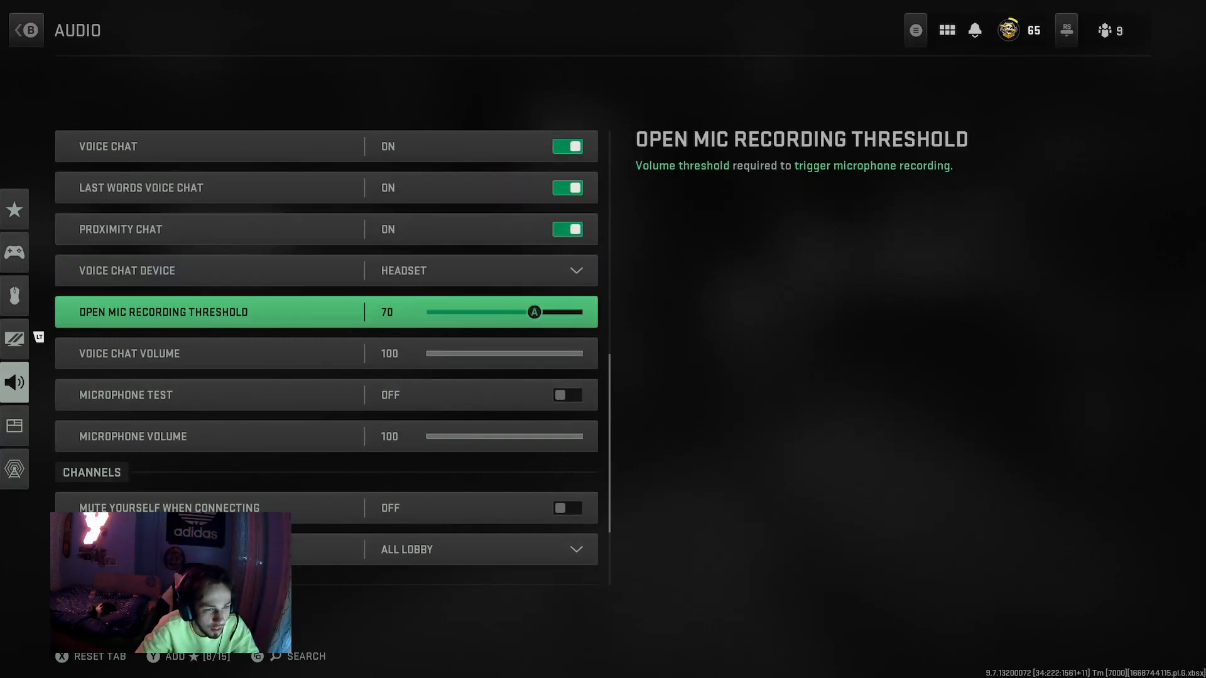
Scroll through the Audio settings before triggering the Reset Tab confirmation
scroll(up, 3)
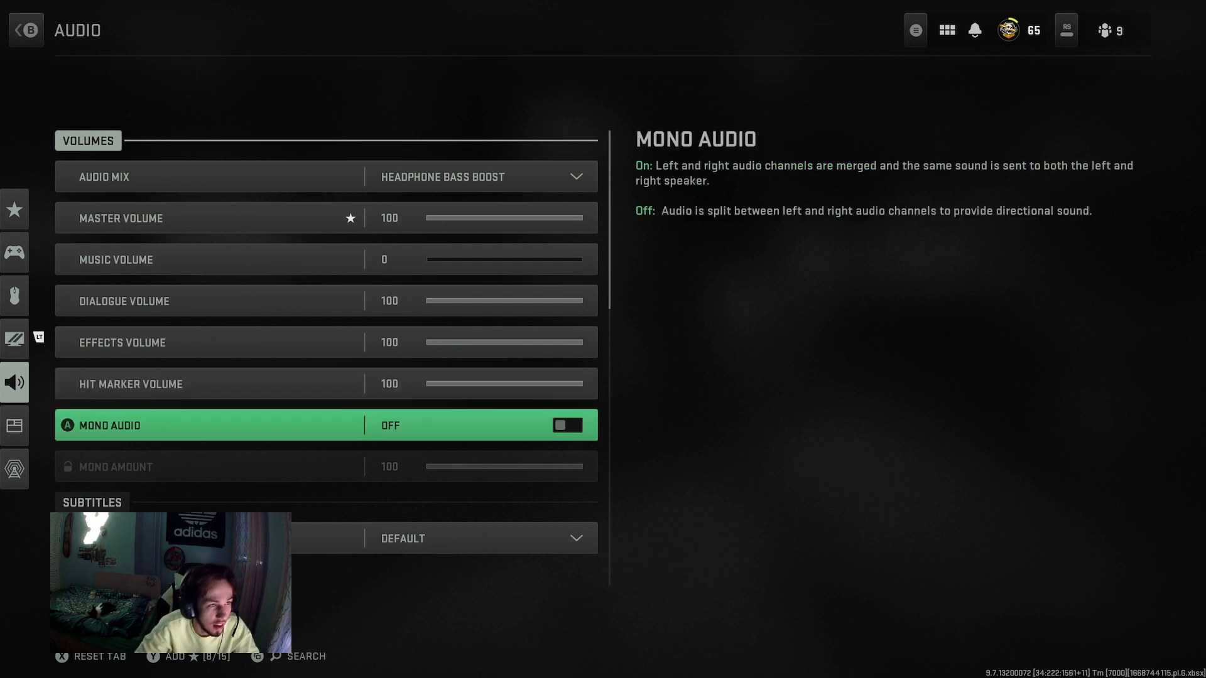
scroll(down, 3)
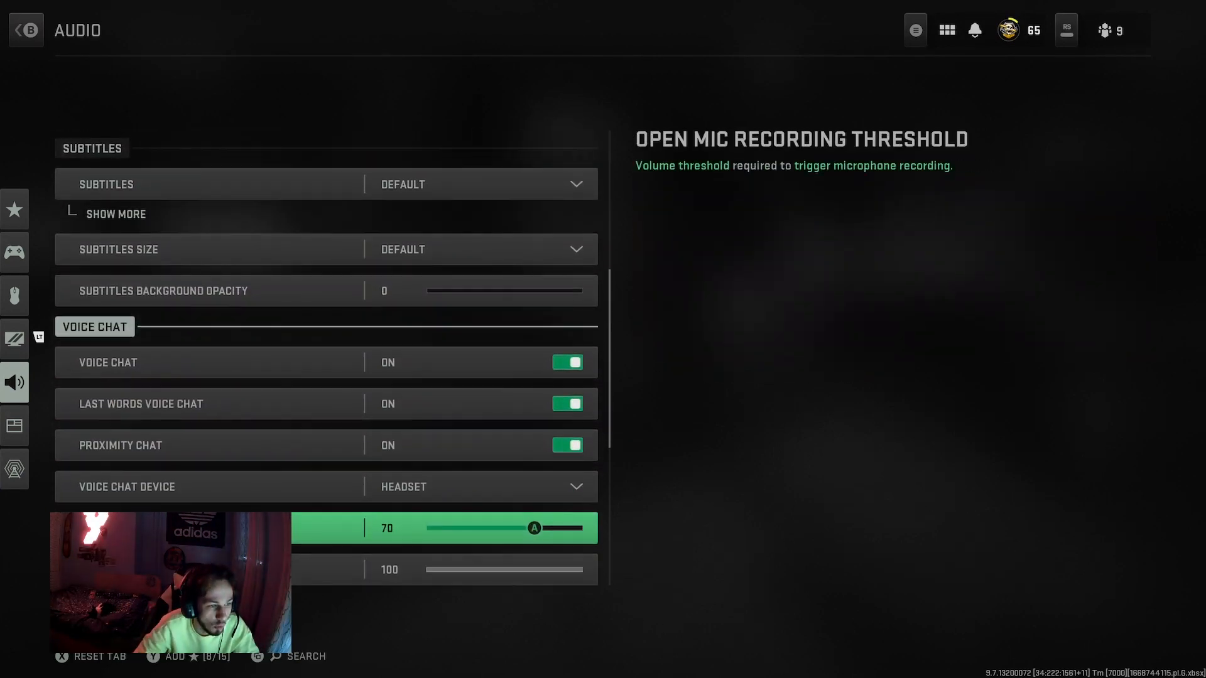
scroll(down, 3)
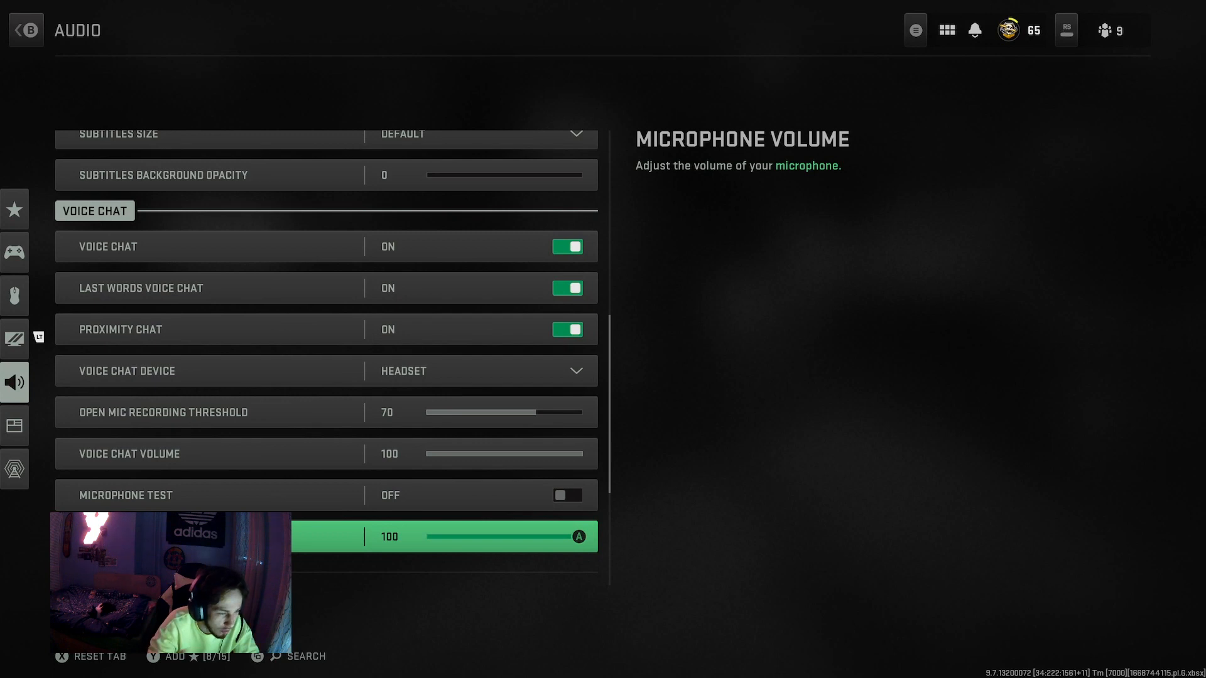
scroll(down, 3)
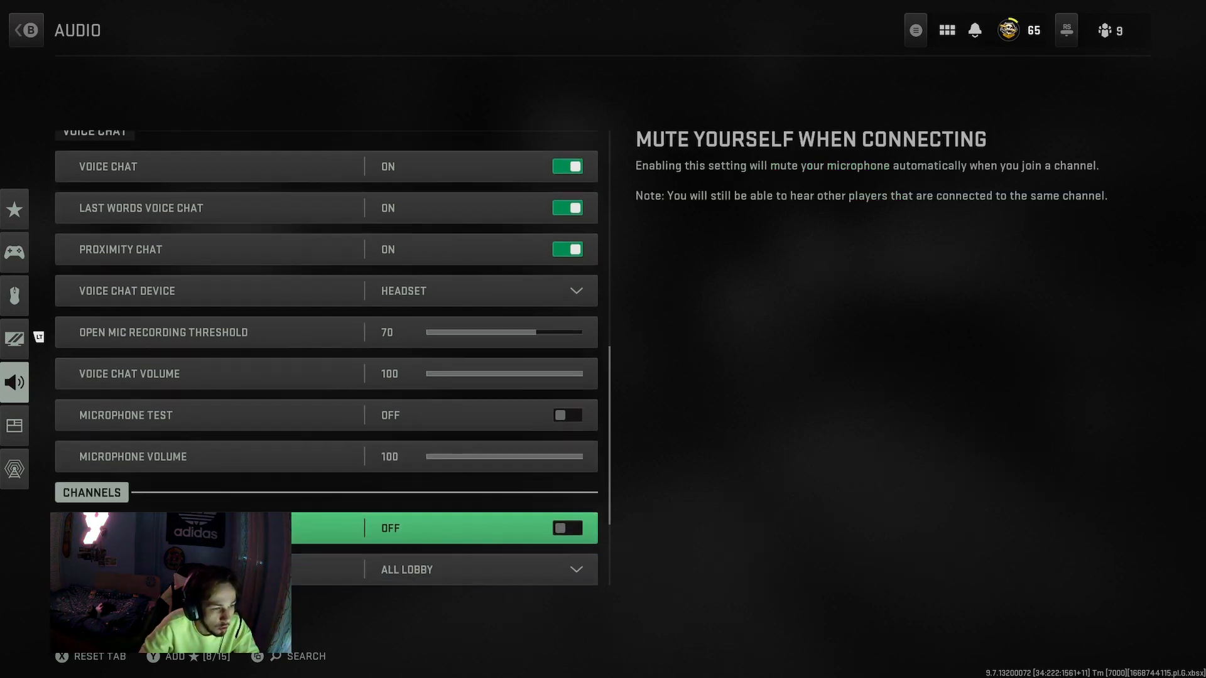
scroll(down, 3)
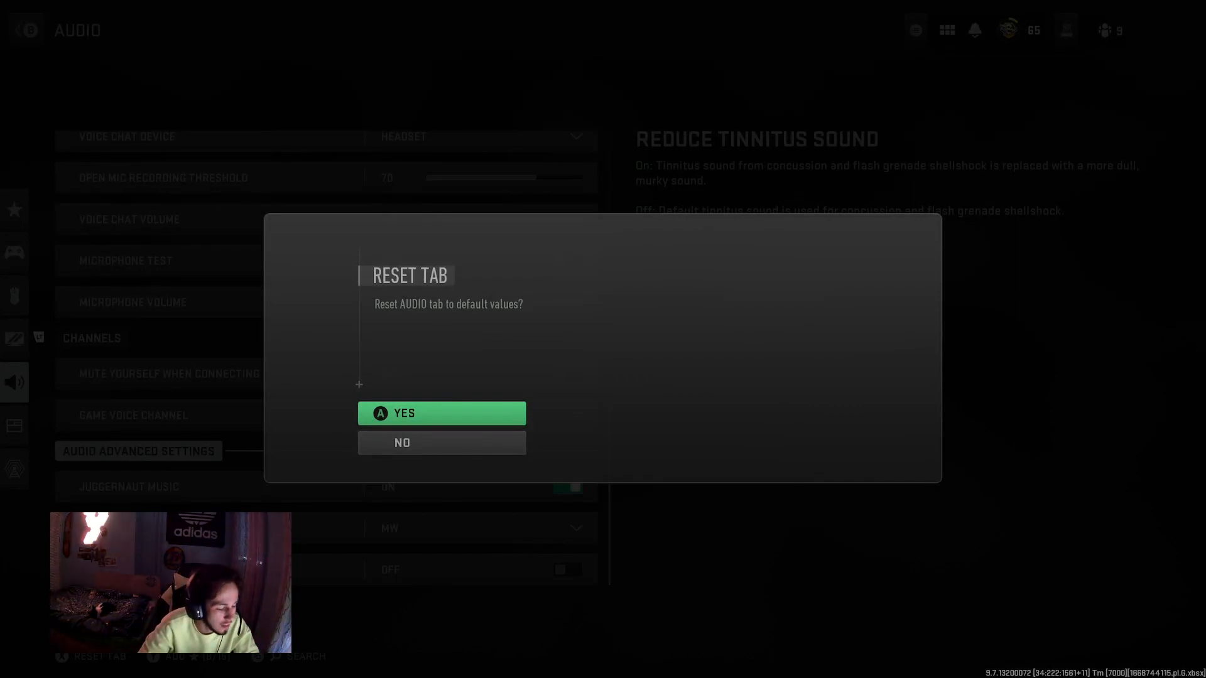
Confirm resetting the Audio tab to defaults, verify the channel connection, and close the panel
click(441, 413)
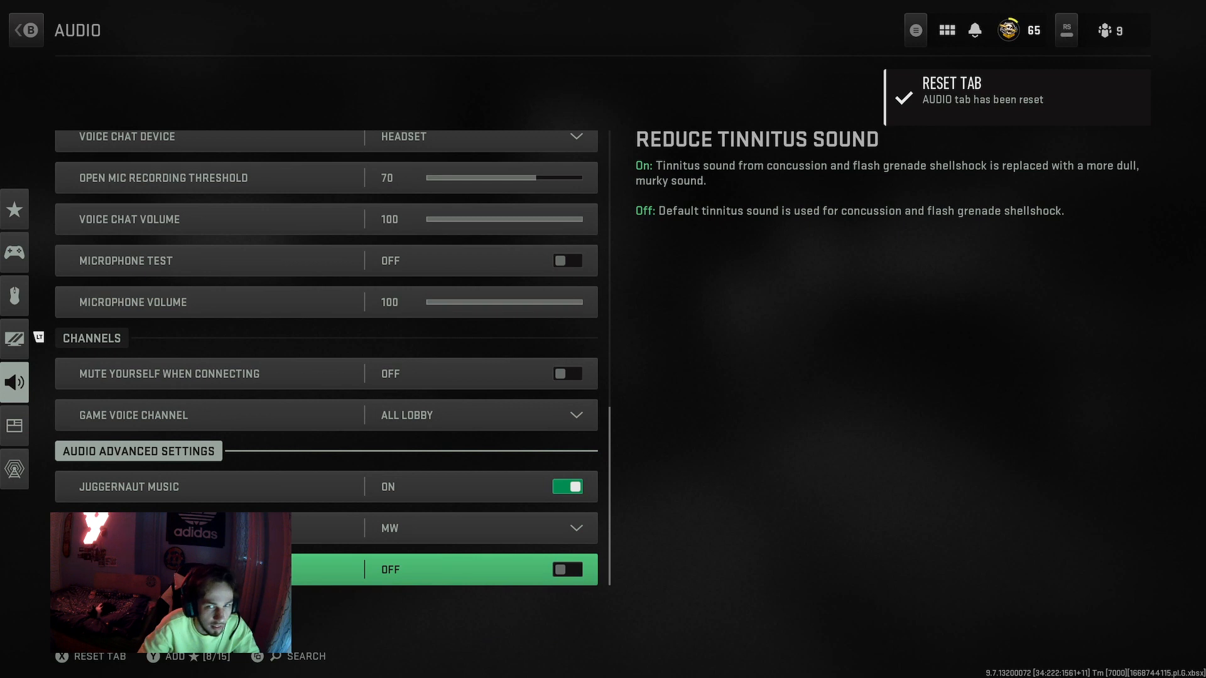
click(919, 33)
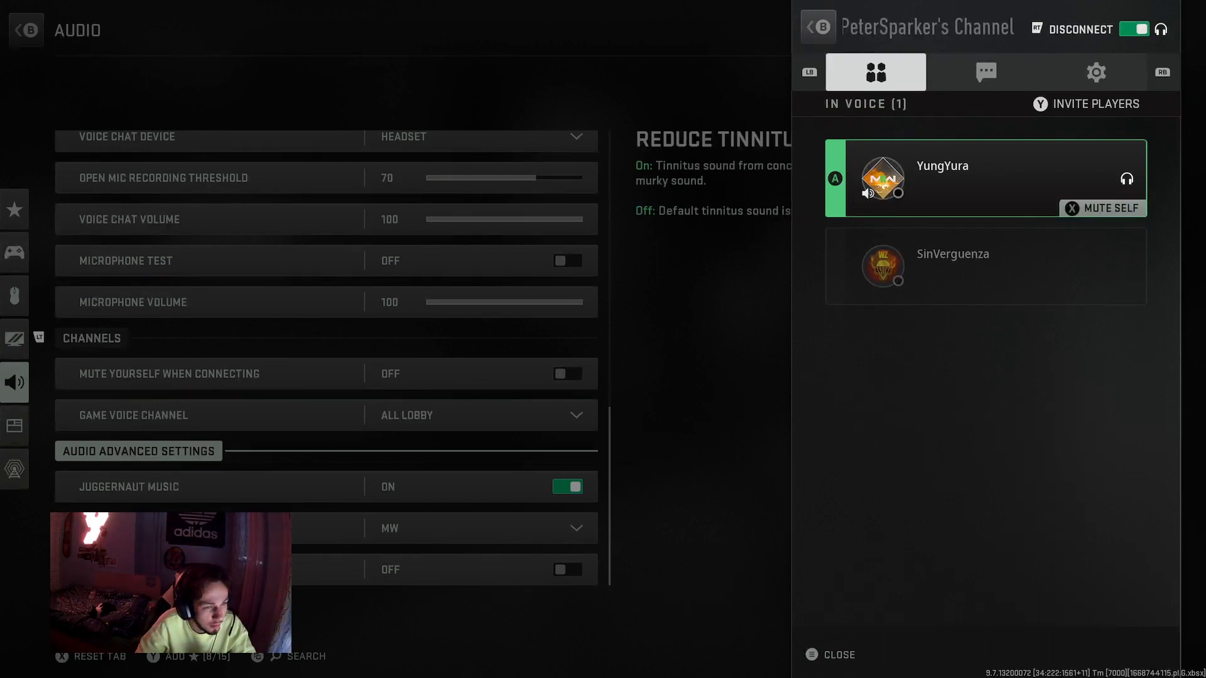
click(919, 33)
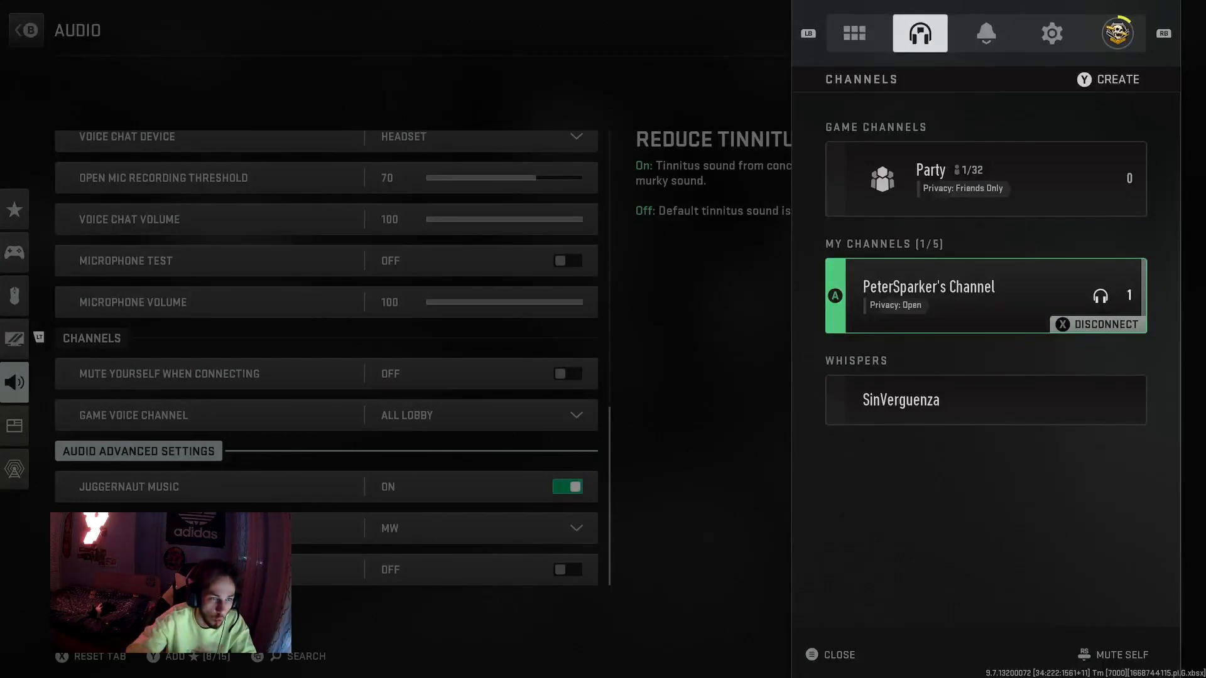
click(838, 654)
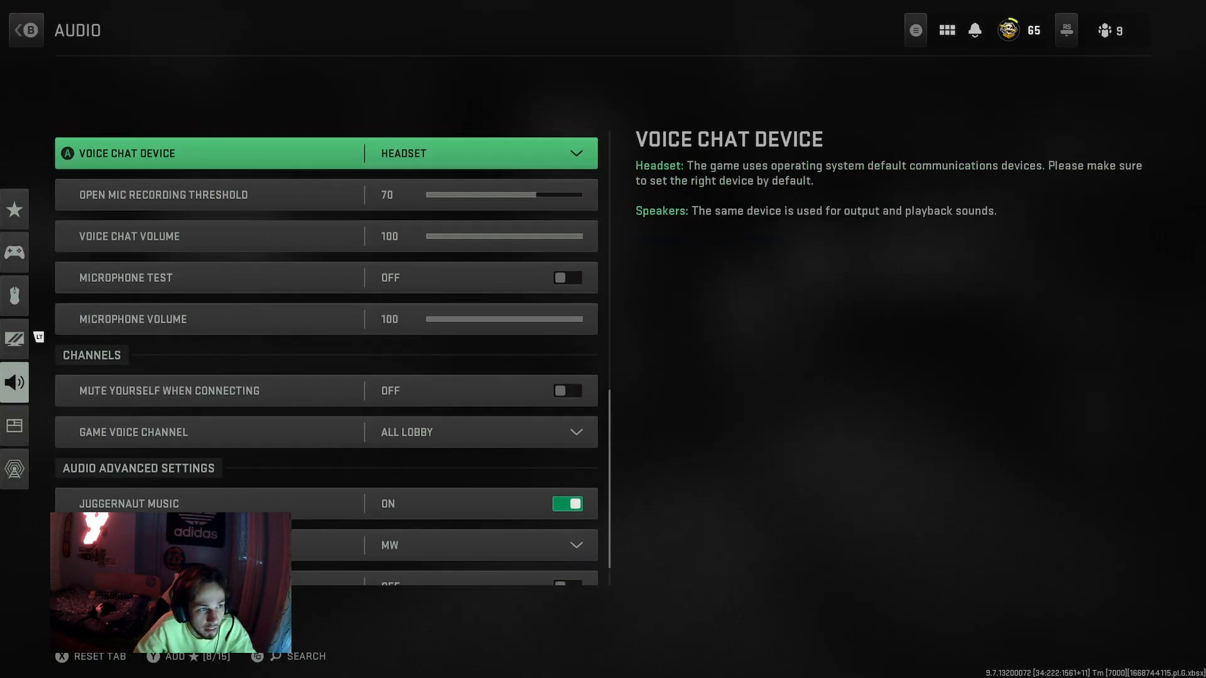